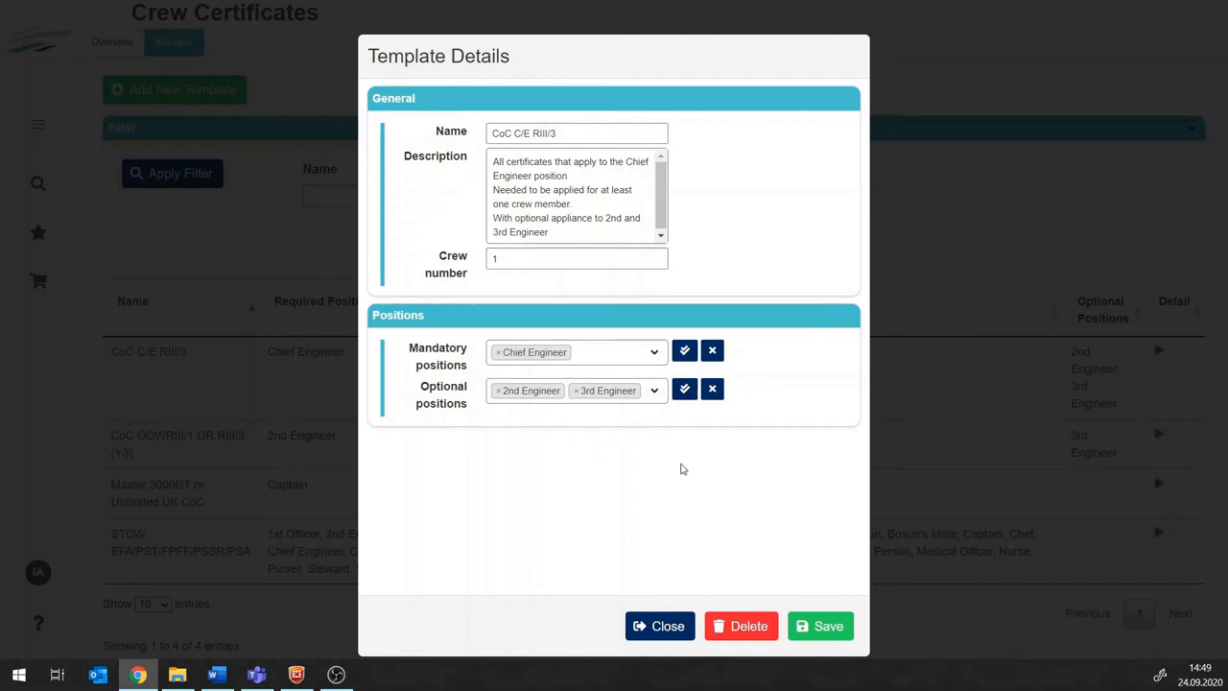
Open the CoC C/E RIII/3 template detail in Crew Certificates > Manage.
{"action": "left_click", "coordinate": [821, 626]}
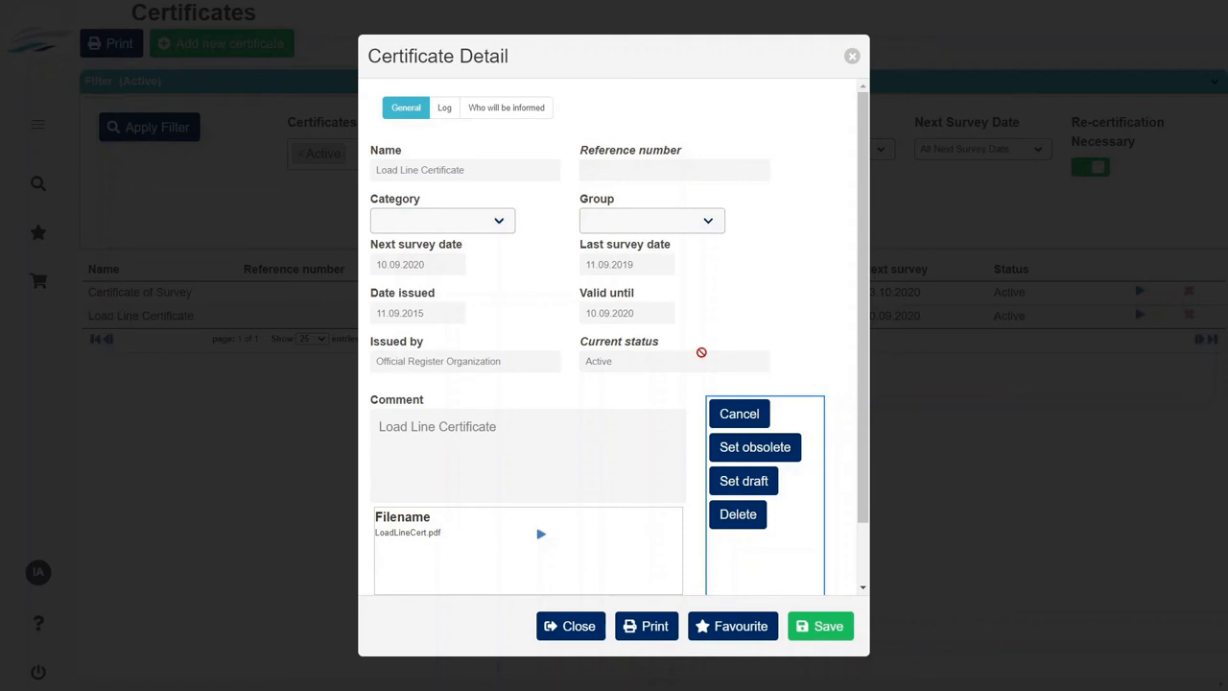
Open the Load Line Certificate row's detail from the Certificates list.
{"action": "left_click", "coordinate": [570, 626]}
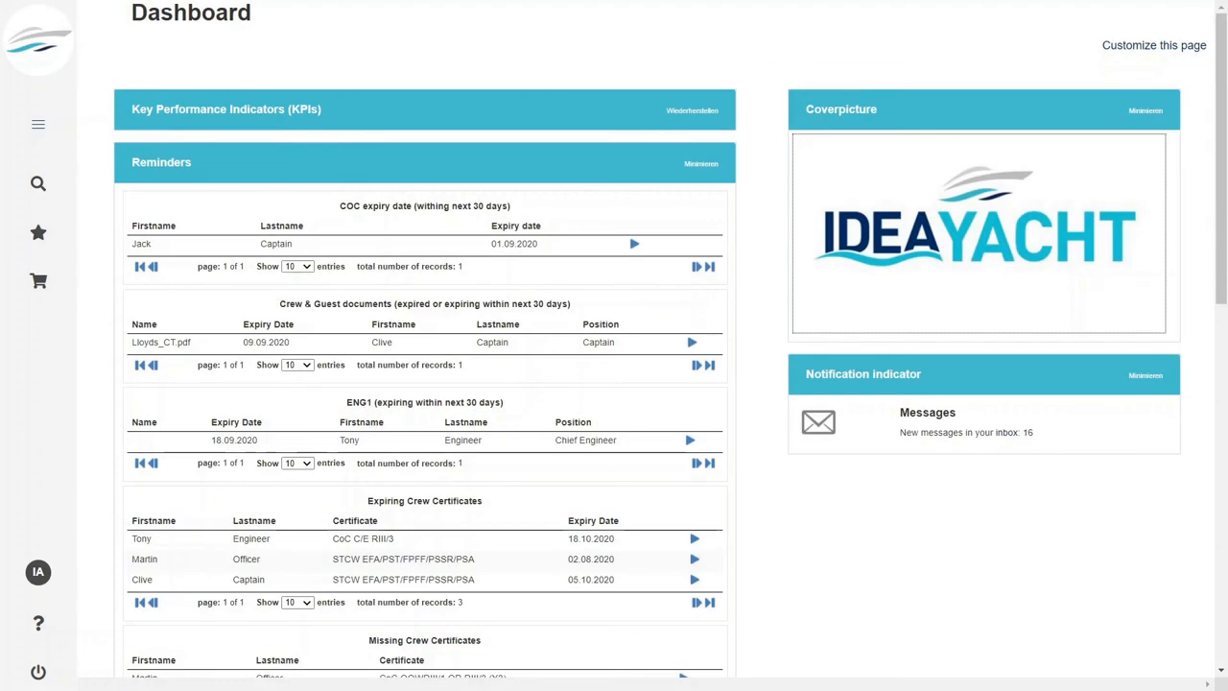
{"action": "scroll", "scroll_direction": "down", "scroll_amount": 3}
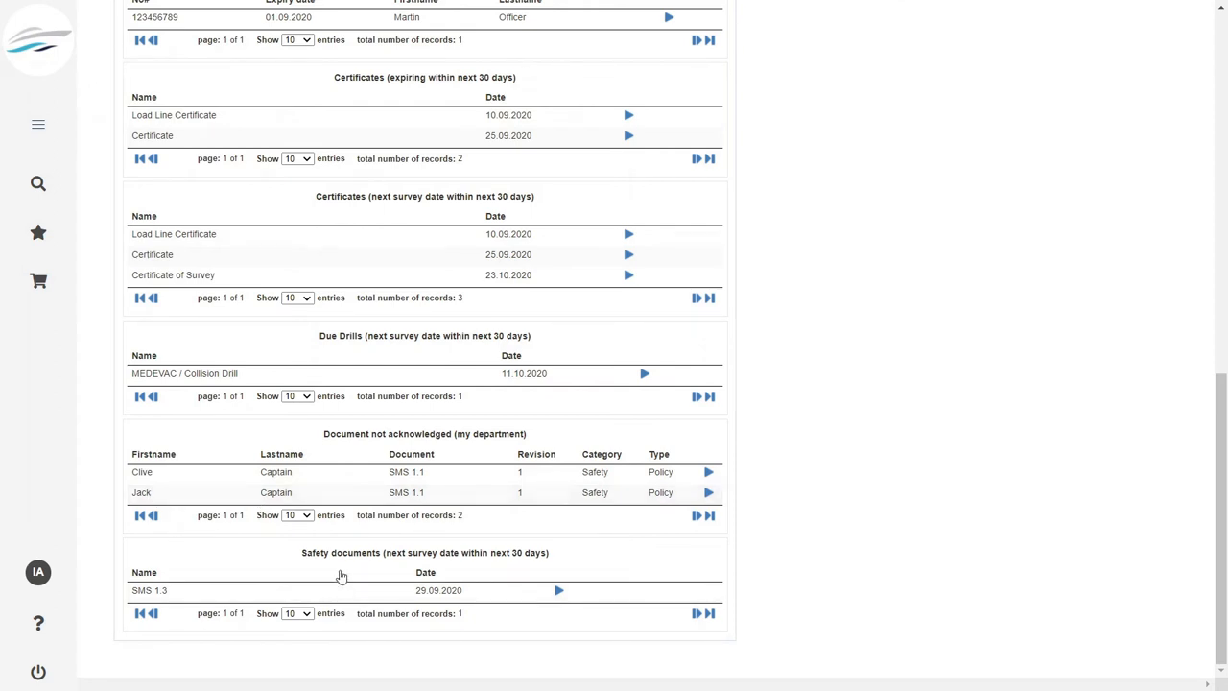
{"action": "scroll", "scroll_direction": "down", "scroll_amount": 3}
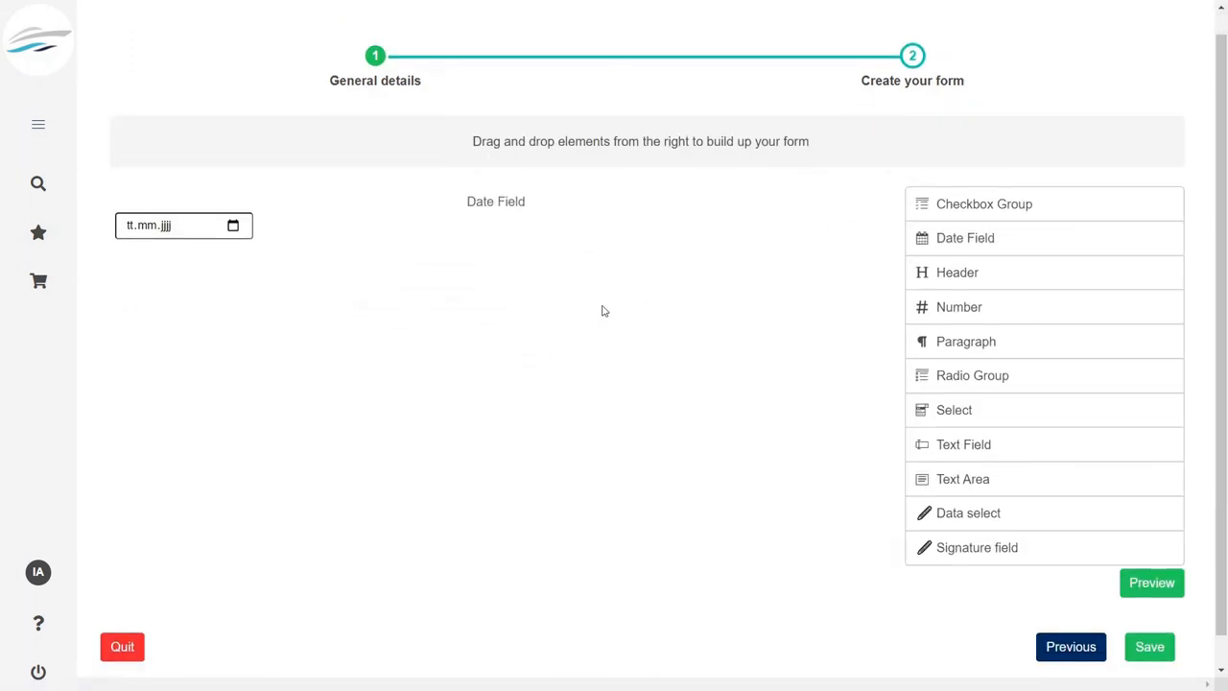
Place the Date Field element onto the form canvas.
{"action": "left_click", "coordinate": [122, 646]}
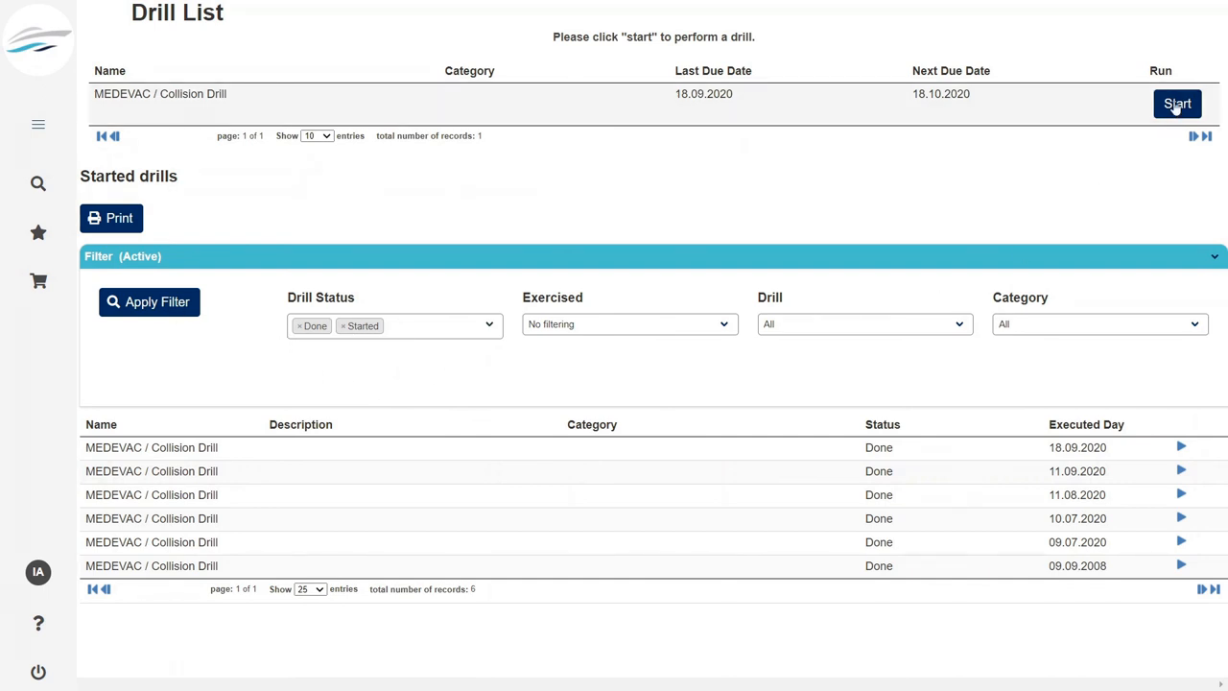
Start the MEDEVAC / Collision Drill from the Done and Started filtered list.
{"action": "left_click", "coordinate": [1178, 103]}
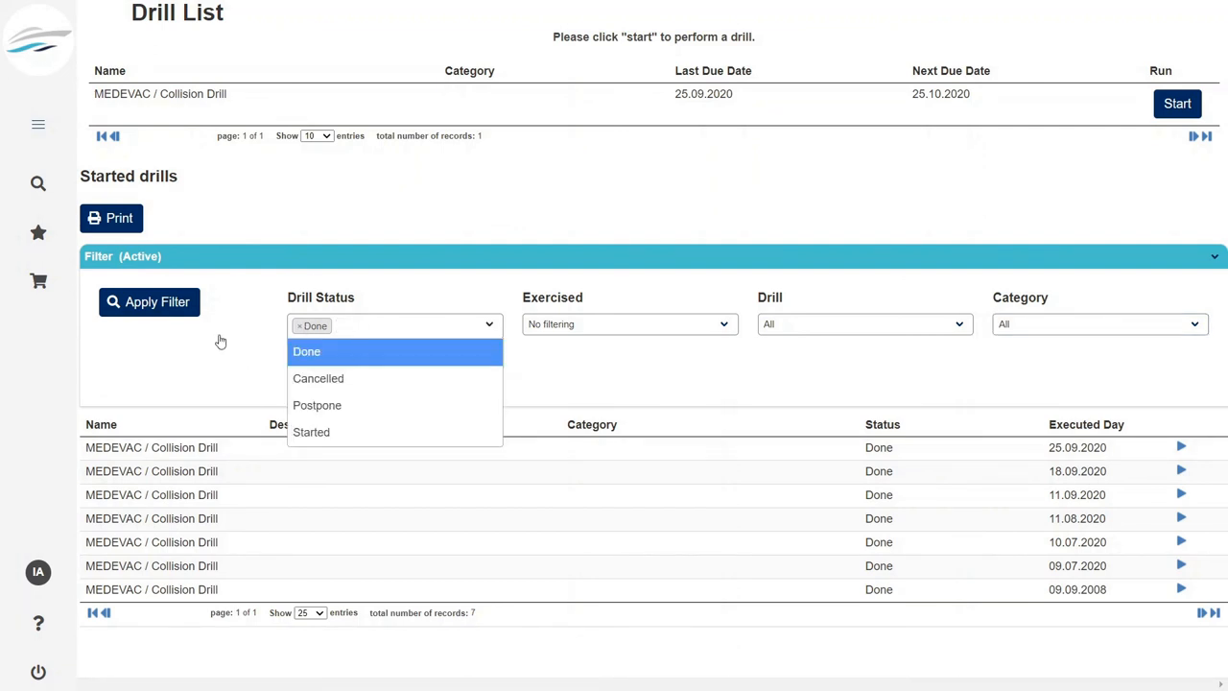
Open the hamburger side menu to reach Crew & Guest Database.
{"action": "left_click", "coordinate": [38, 125]}
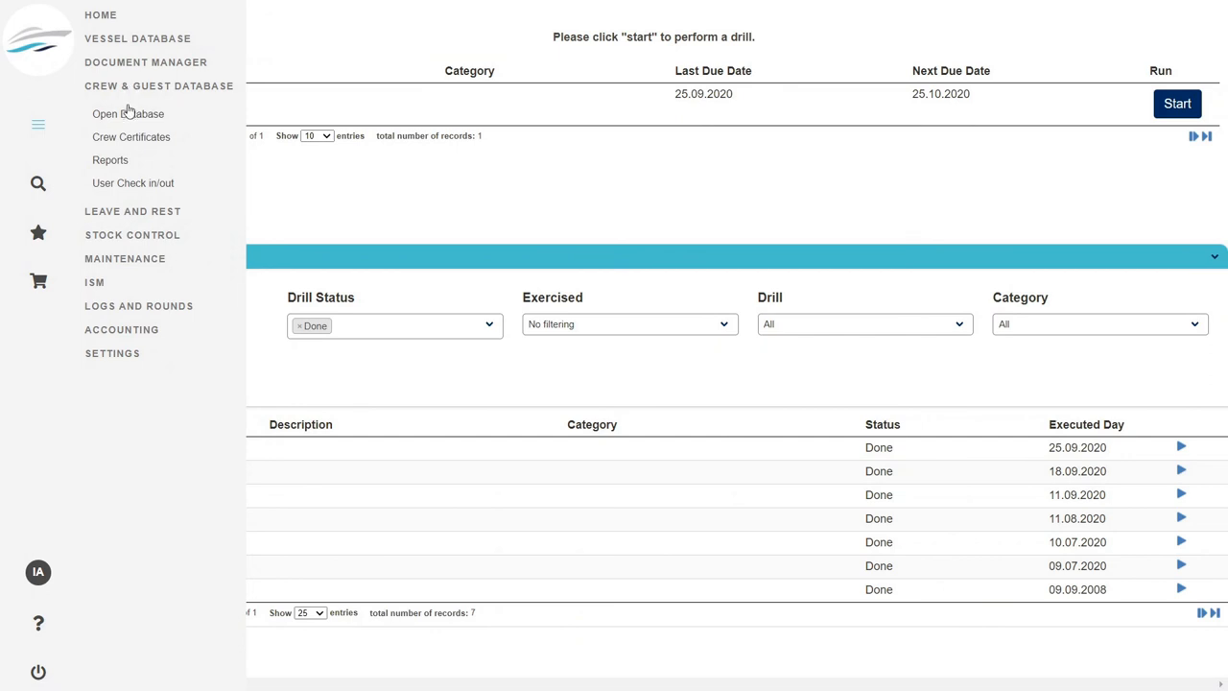